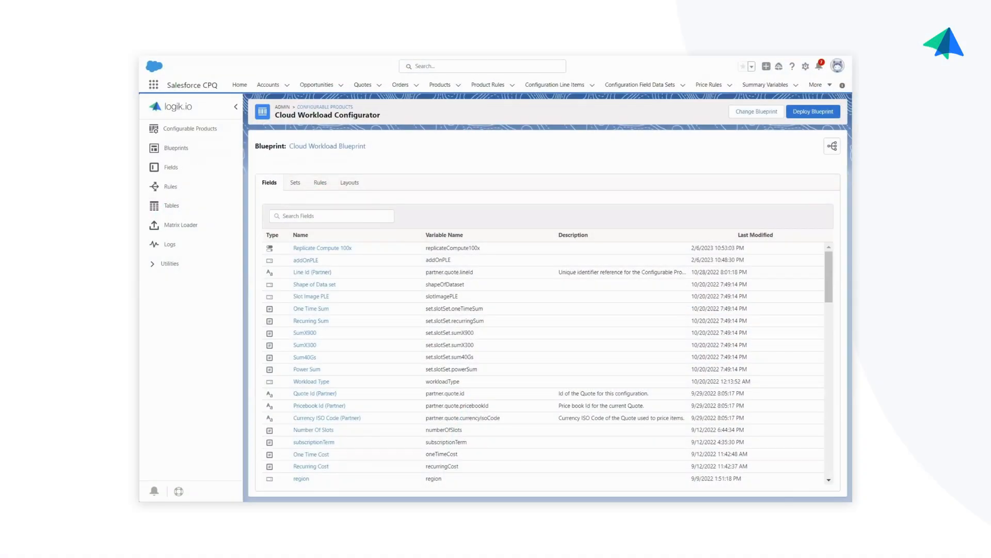
mouse_move(813, 244)
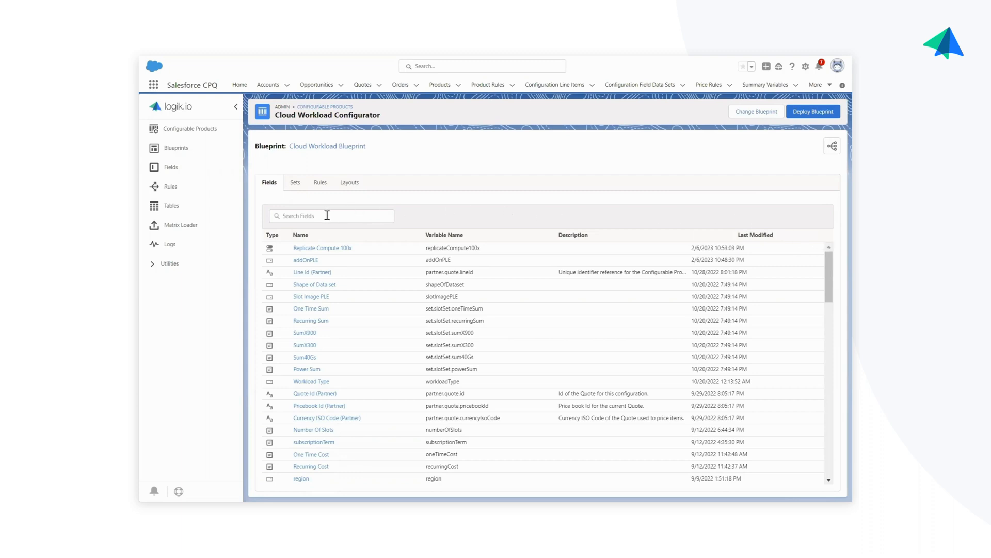
Open the Cloud Workload Blueprint in the HyperJump tree view.
text(shap)
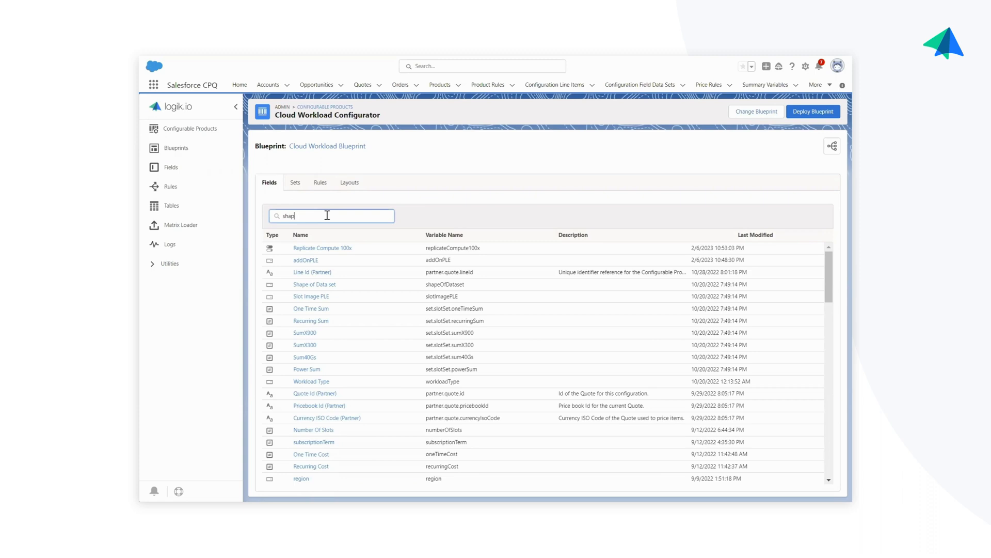
text(shap)
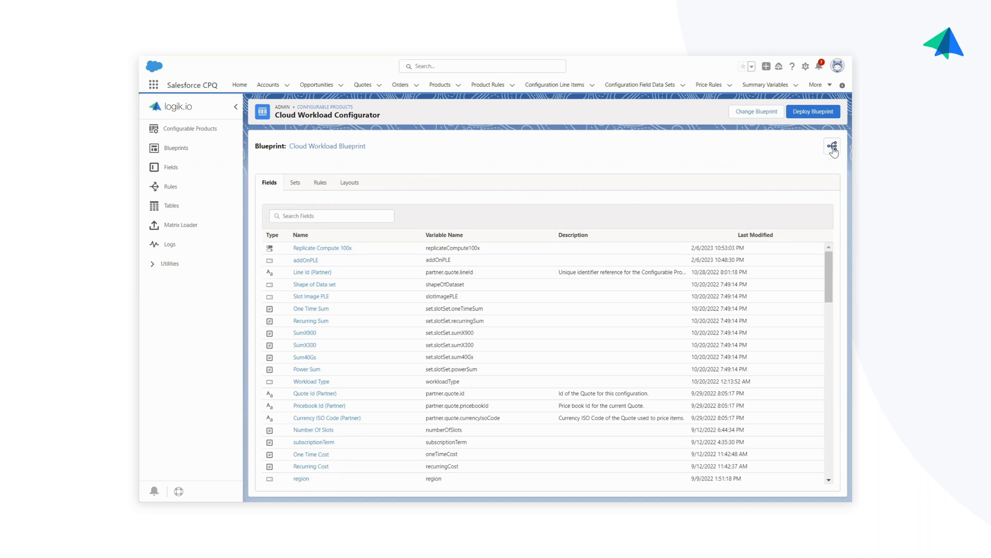
click(832, 147)
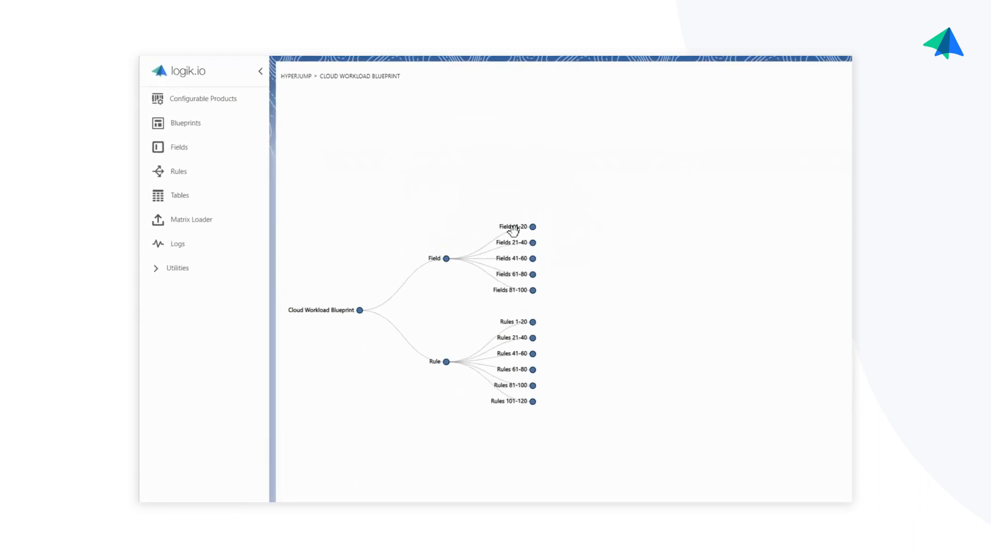
mouse_move(534, 234)
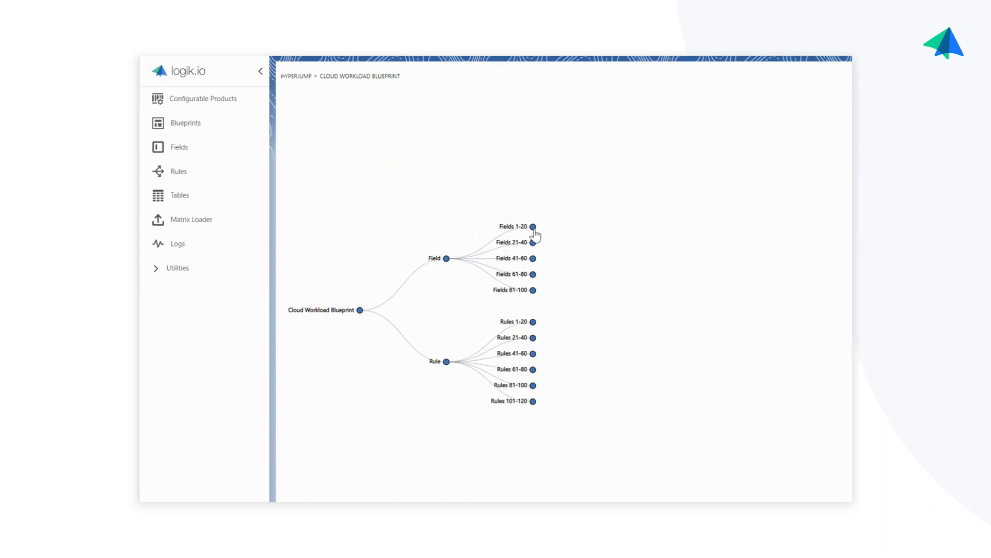
Expand the Fields 1-20 branch to list its individual fields.
click(533, 227)
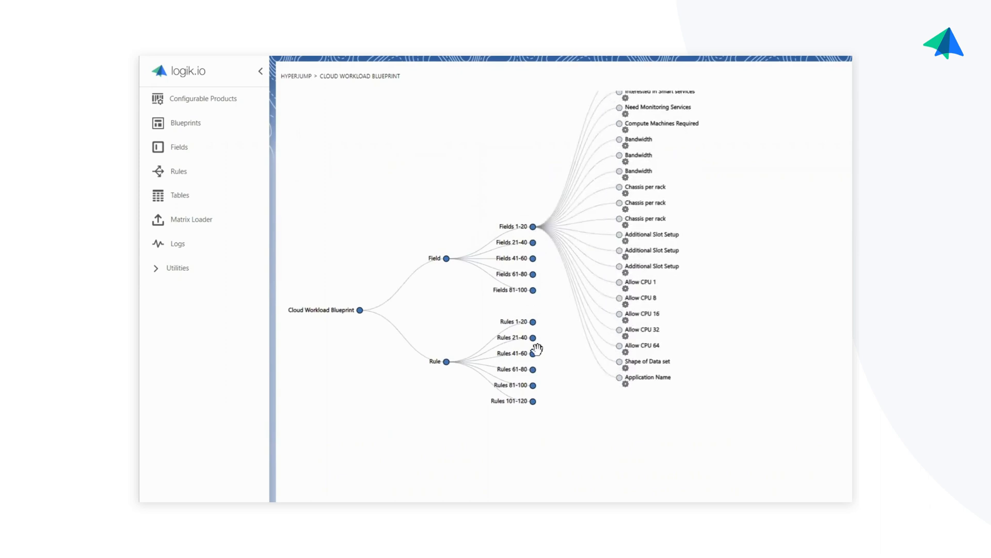
mouse_move(634, 415)
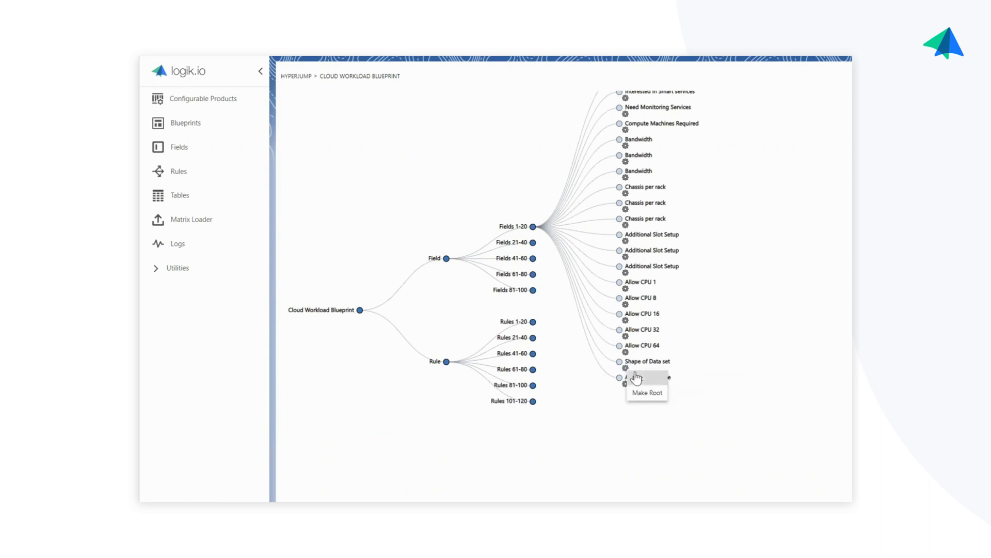
click(648, 362)
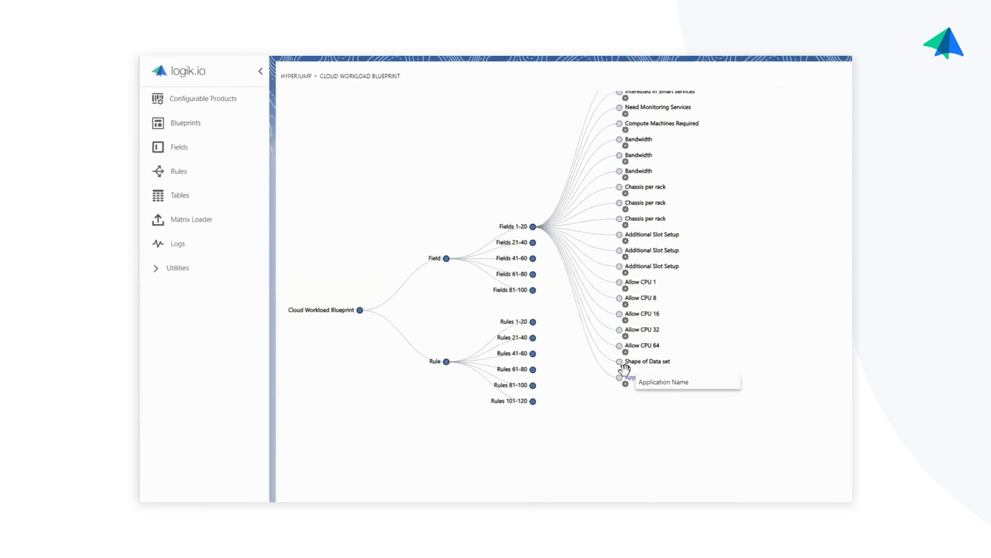
Make the Shape of Data set field the tree root, showing its options, conditions and actions.
click(619, 361)
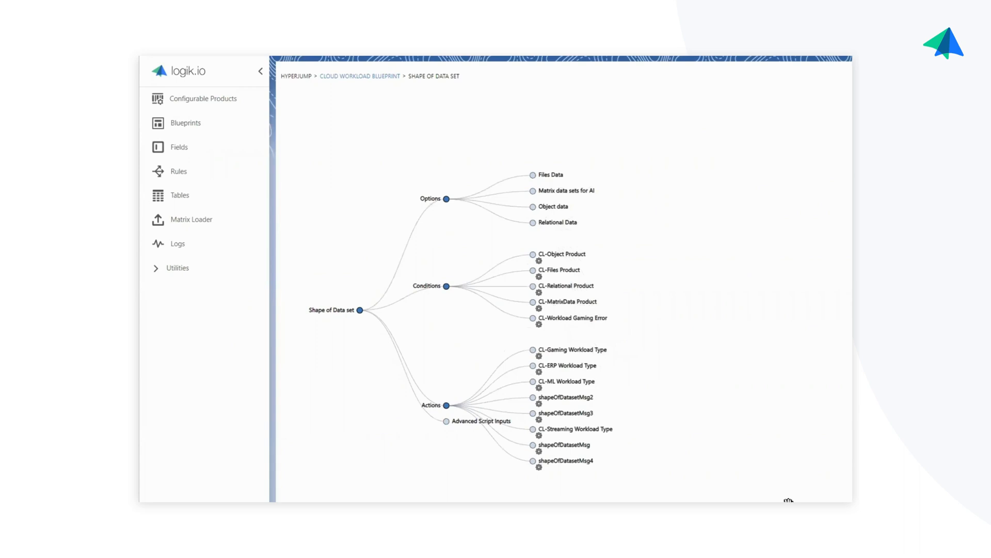
mouse_move(686, 429)
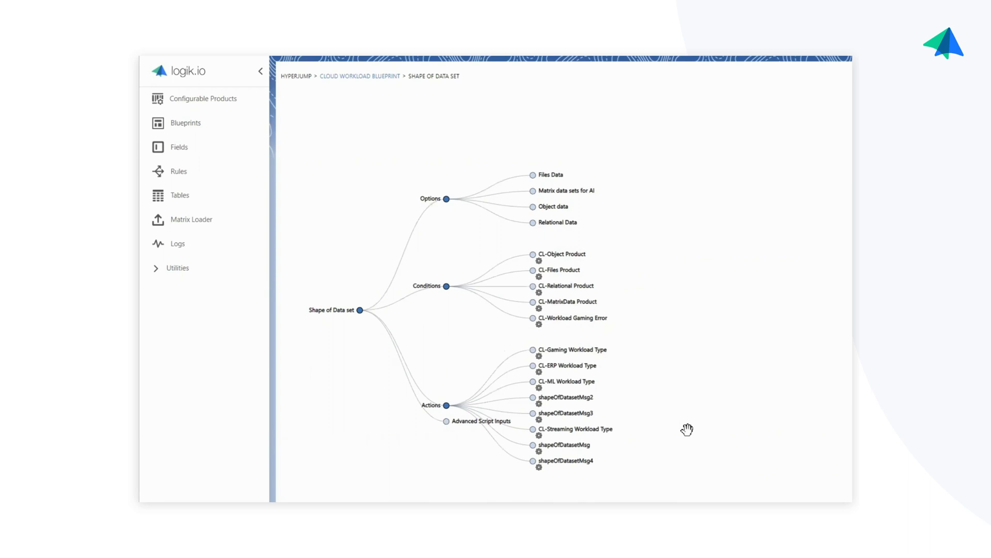
mouse_move(683, 401)
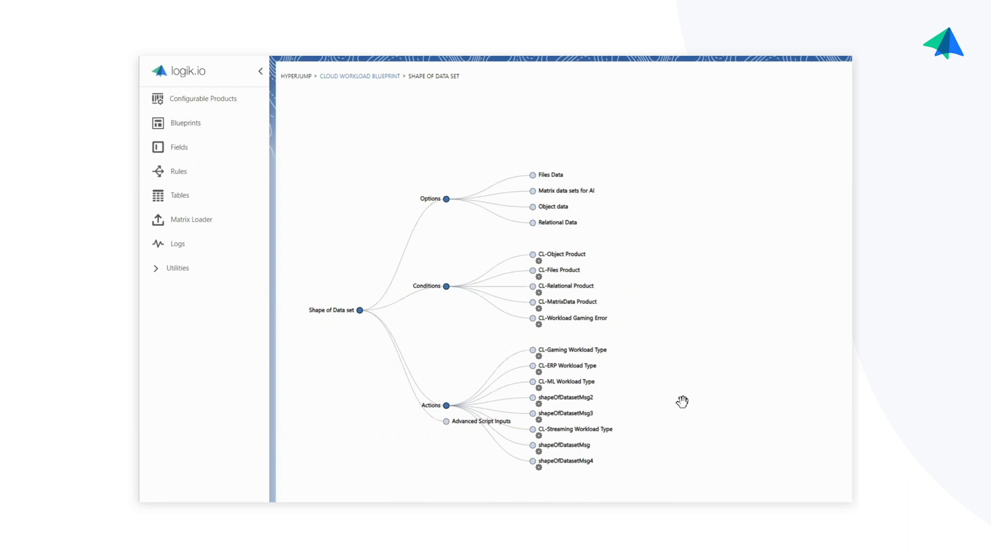
mouse_move(571, 379)
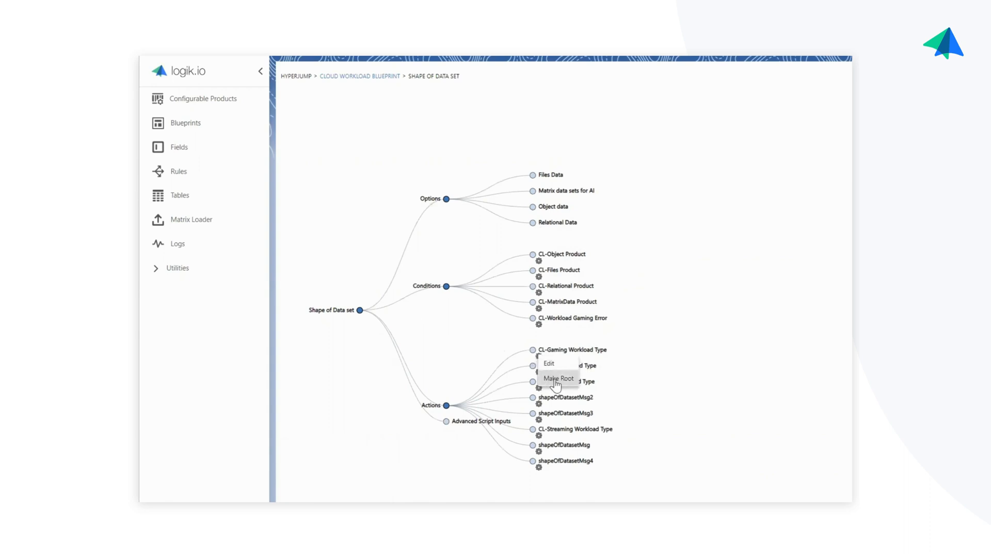
Make the CL-Gaming Workload Type rule the tree root, showing its condition and action branches.
click(559, 378)
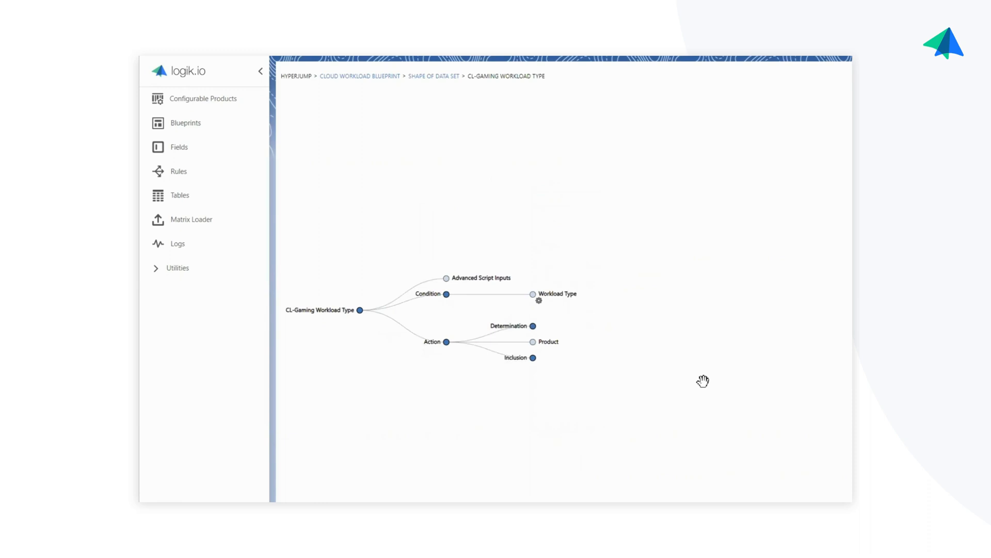
mouse_move(741, 359)
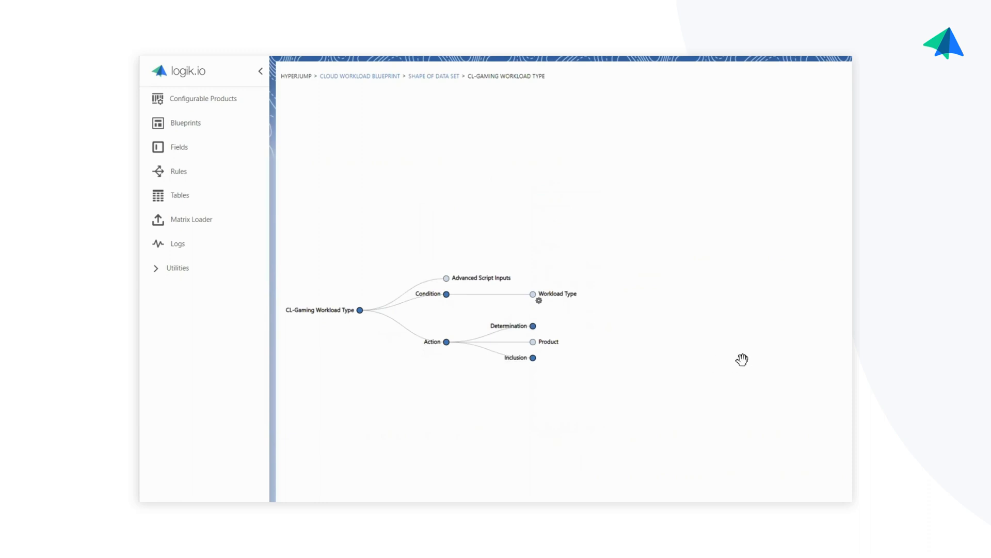